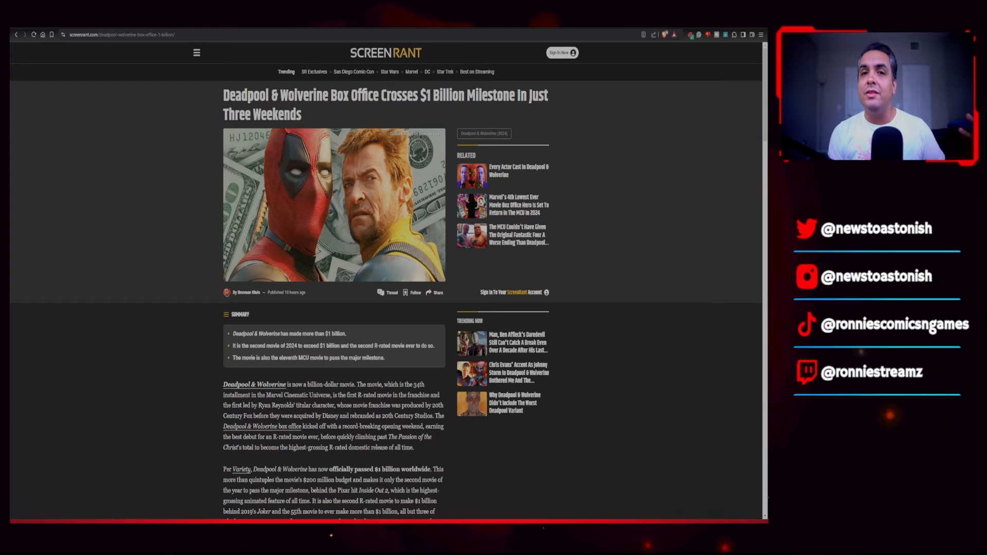
pyautogui.scroll(-3)
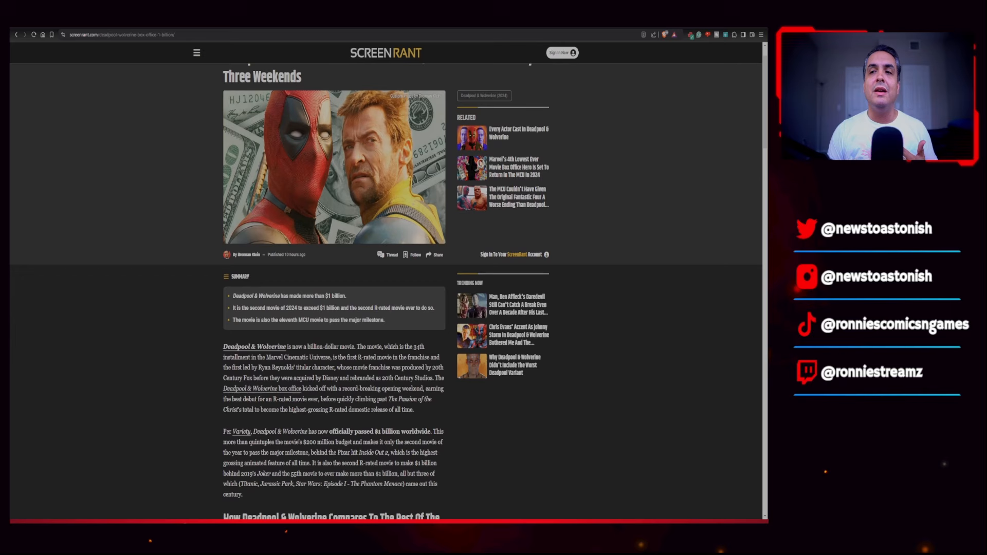
pyautogui.scroll(-3)
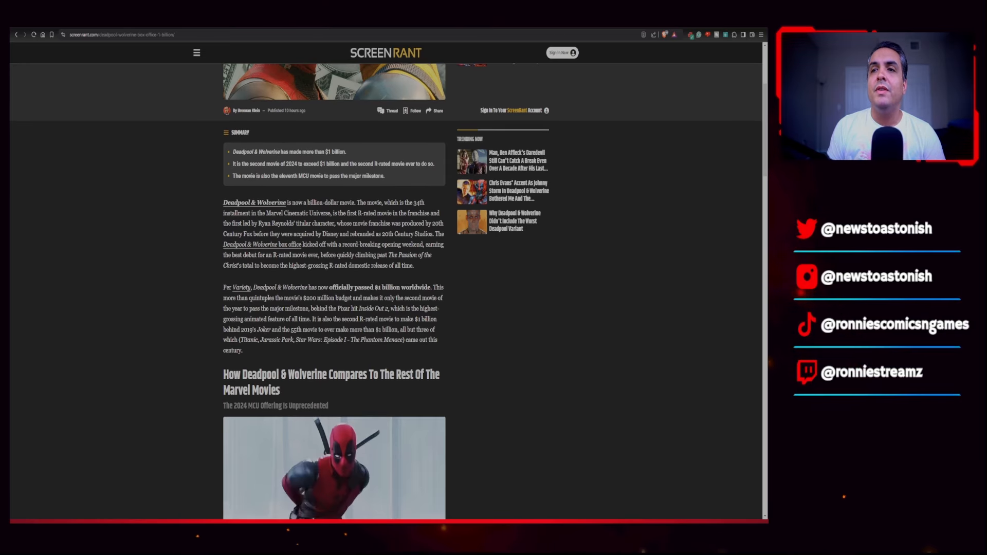
pyautogui.scroll(-3)
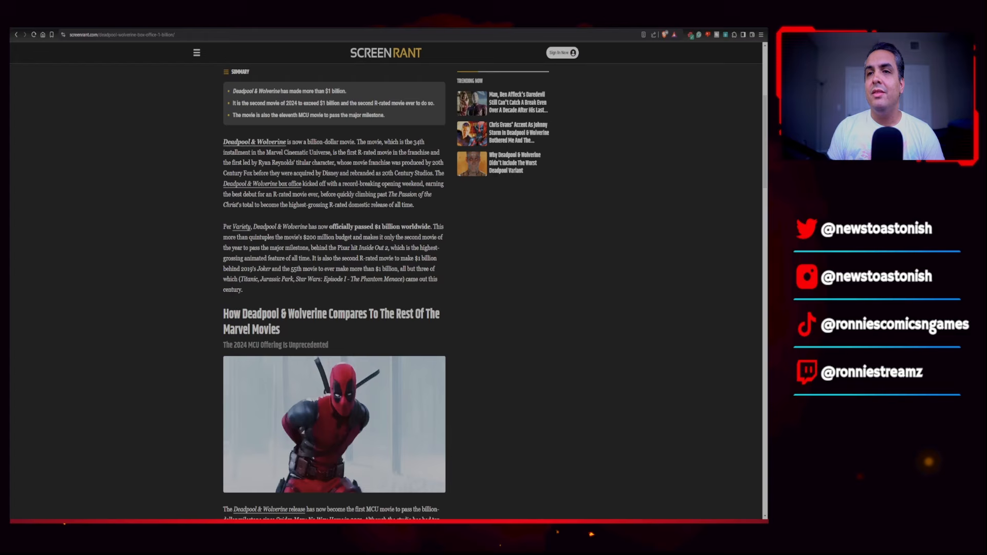
pyautogui.scroll(-3)
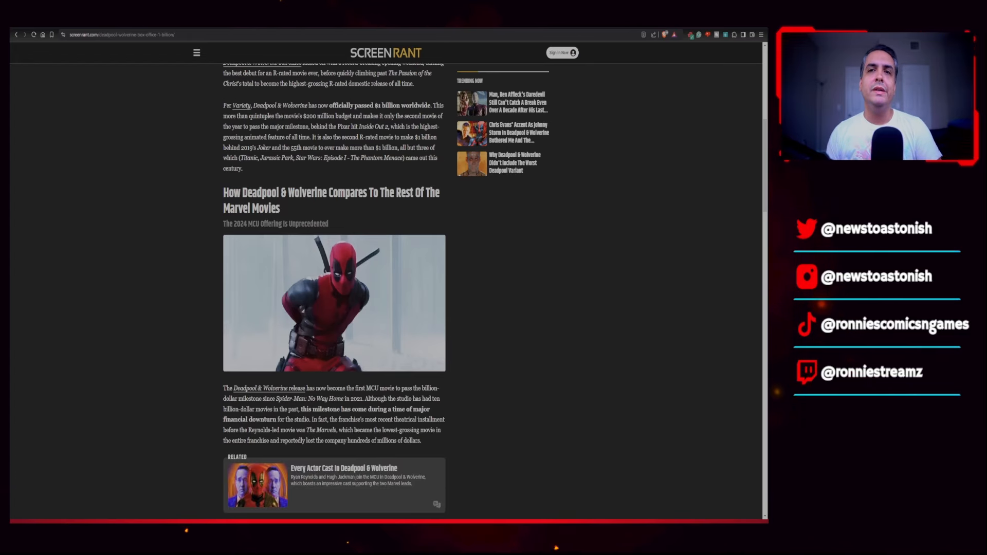
pyautogui.scroll(-3)
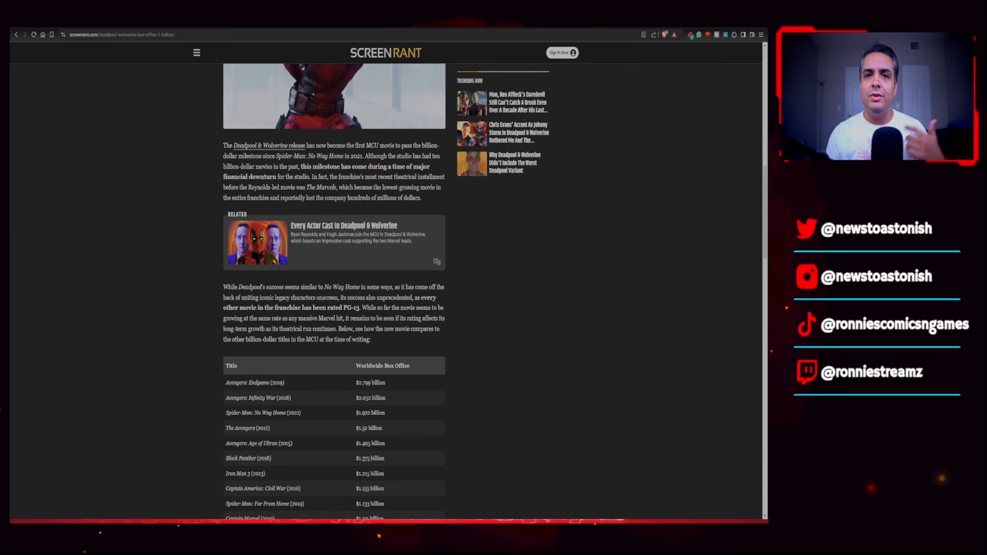
pyautogui.scroll(-3)
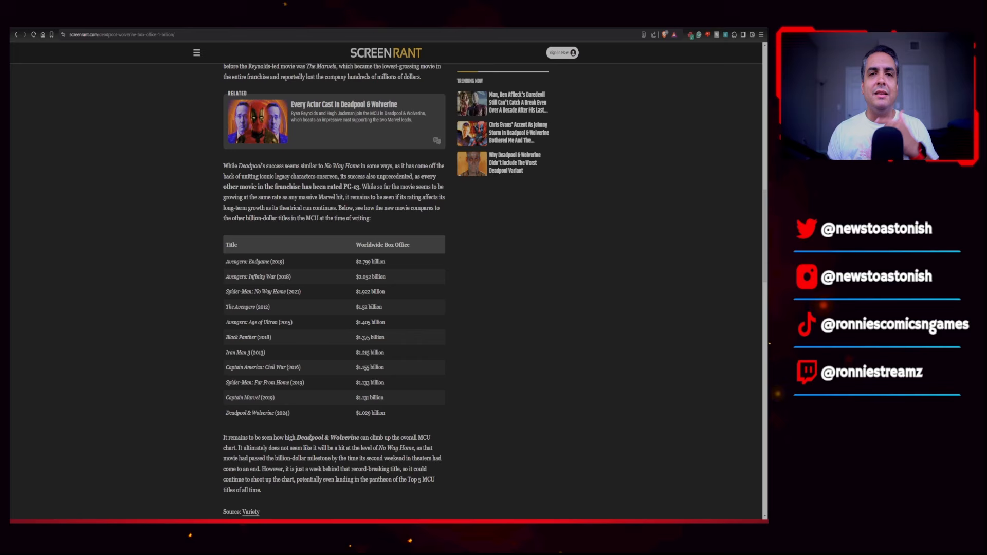
pyautogui.scroll(-3)
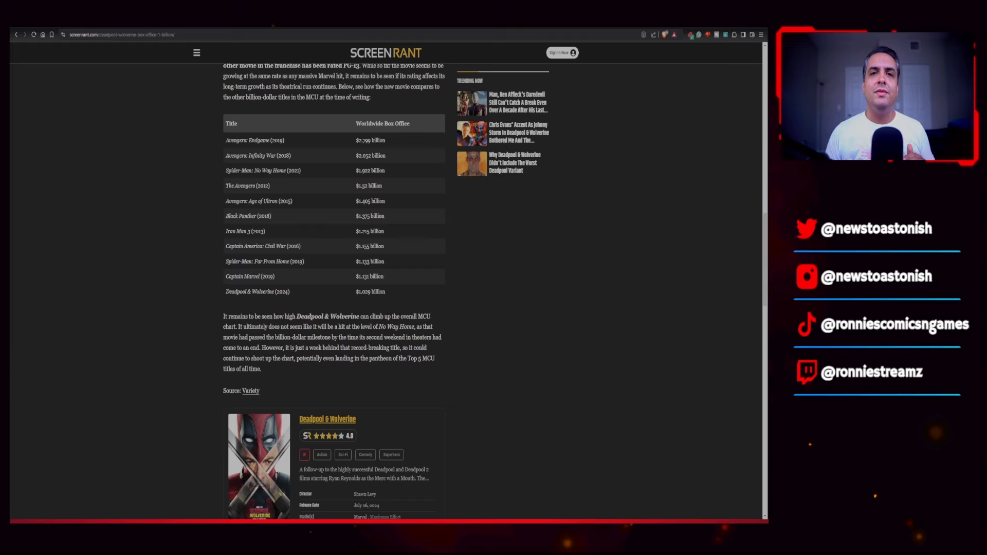
pyautogui.scroll(-3)
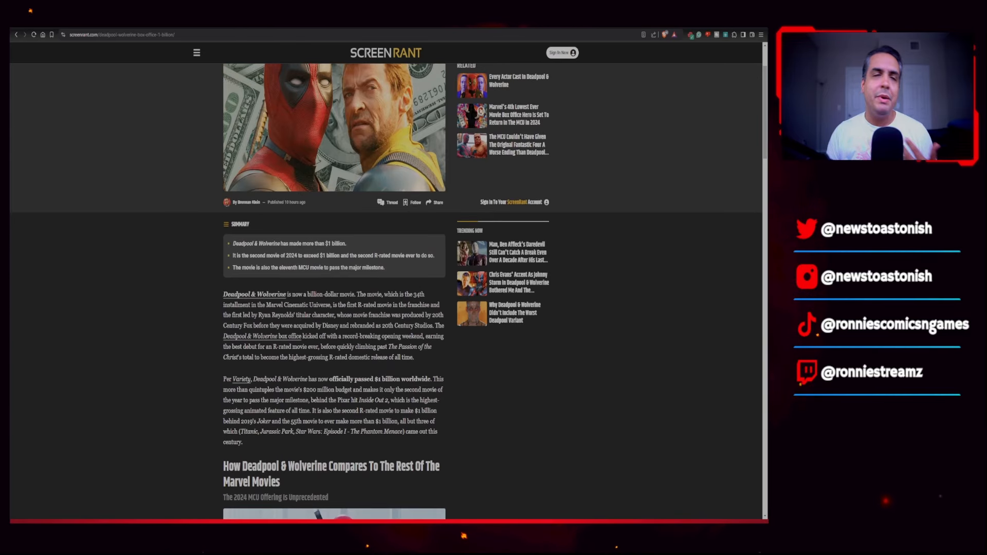
pyautogui.moveTo(703, 251)
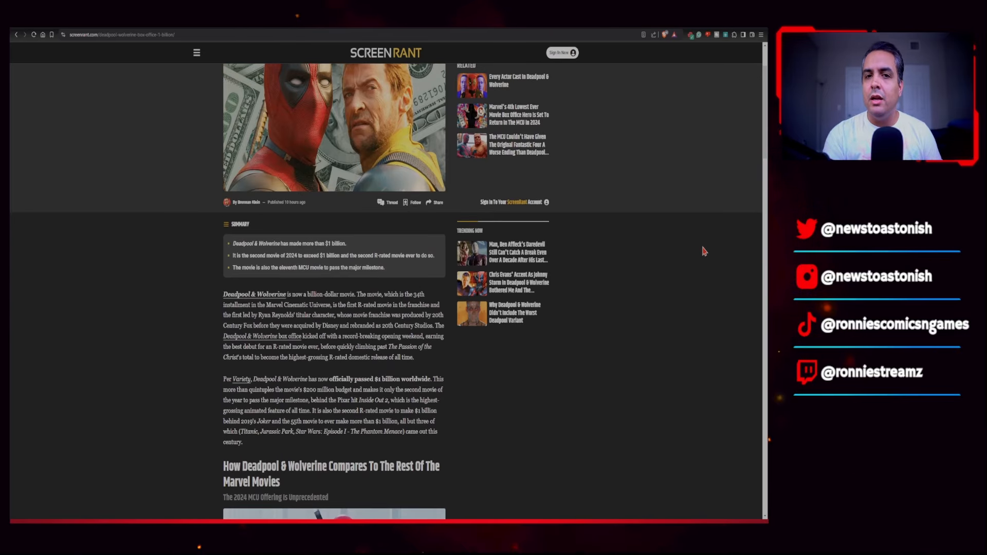